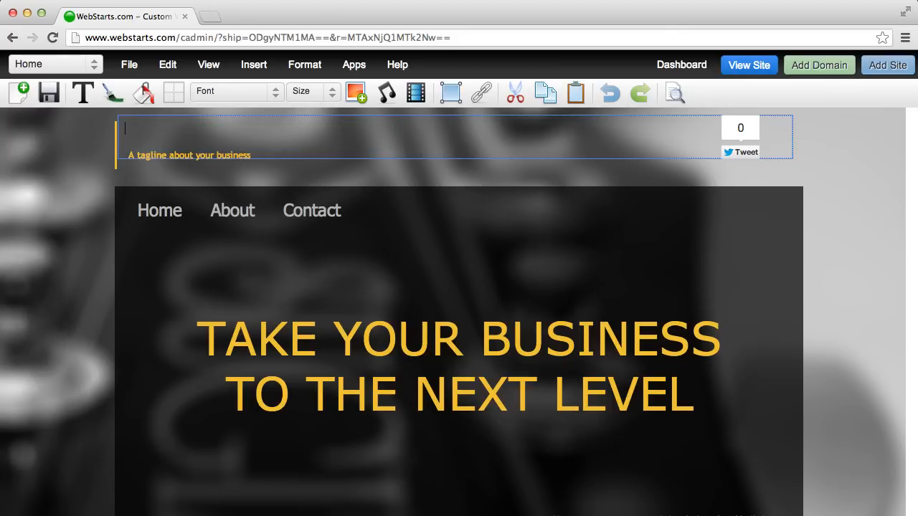
# Step: Enter header title 'Pro Guitar Lessons' and tagline 'The Best Way To Learn How to Shred!!!'
pyautogui.write('Pro G')
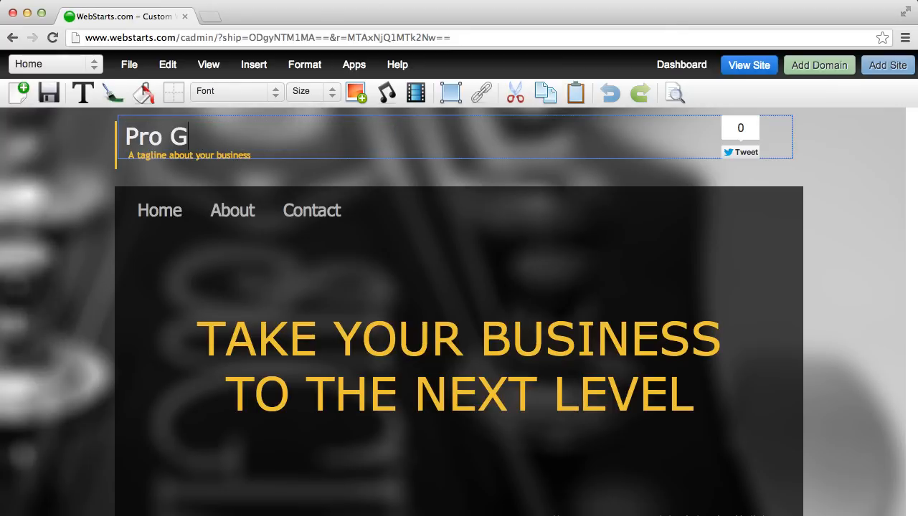
pyautogui.write('uitar lesson')
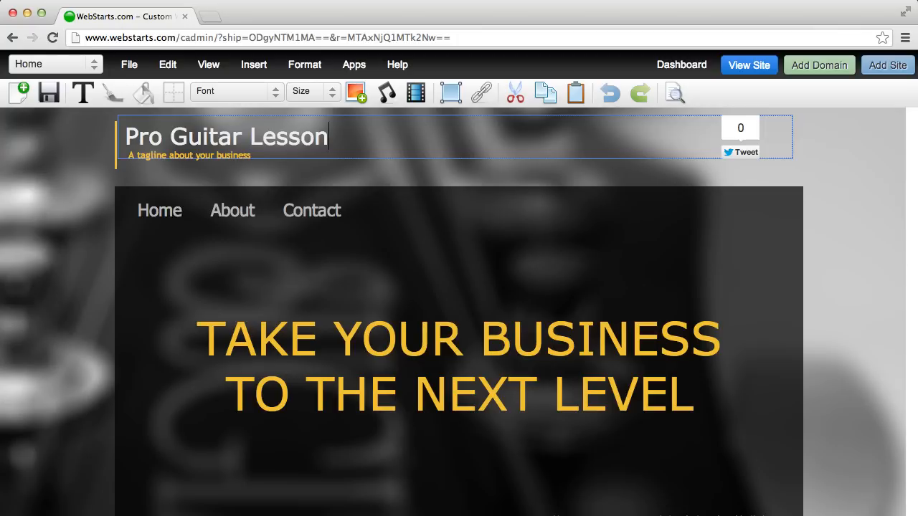
pyautogui.write('s')
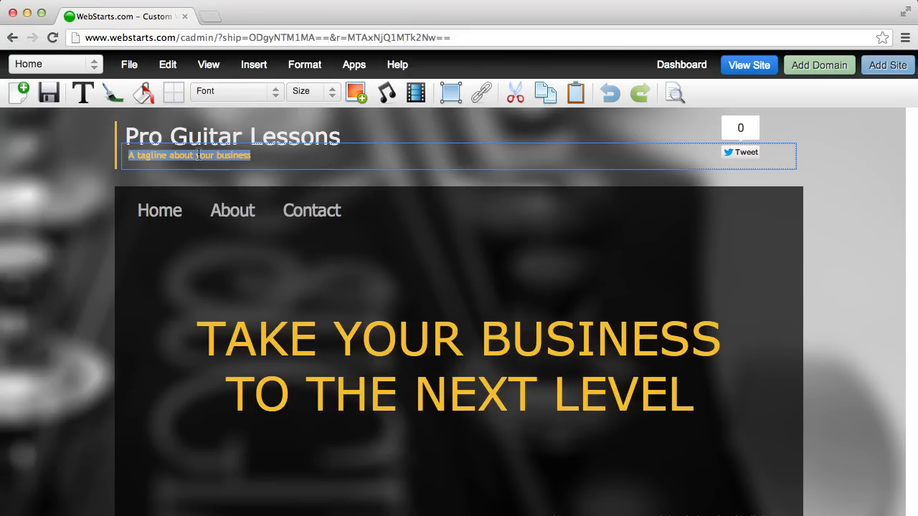
pyautogui.write('The Best Way To Learn')
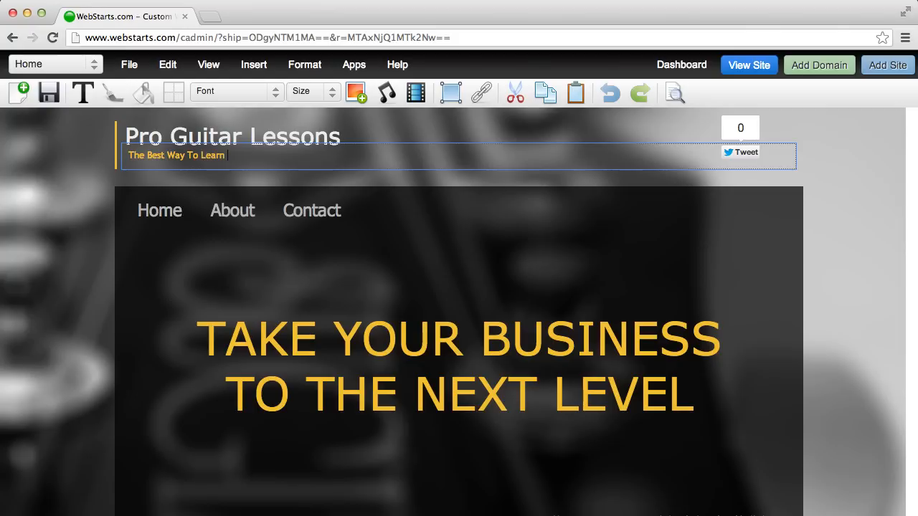
pyautogui.write('How to Shred')
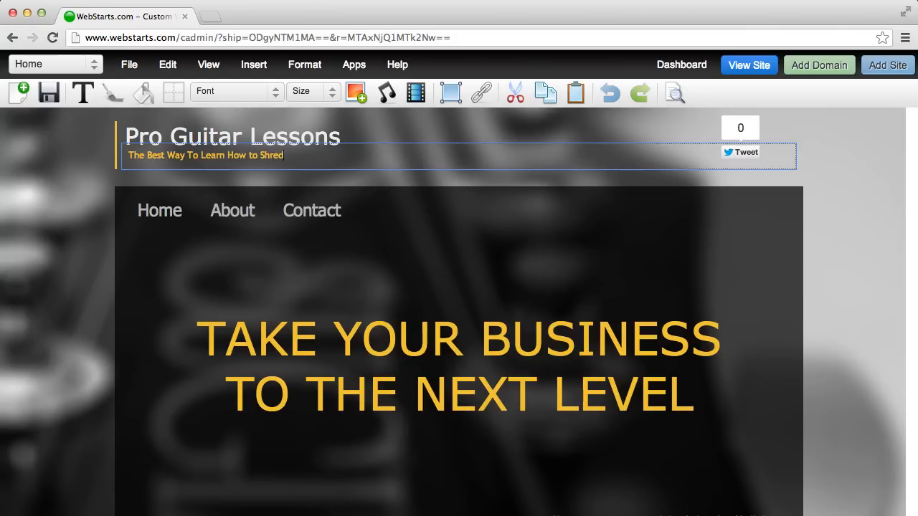
pyautogui.write('!!!')
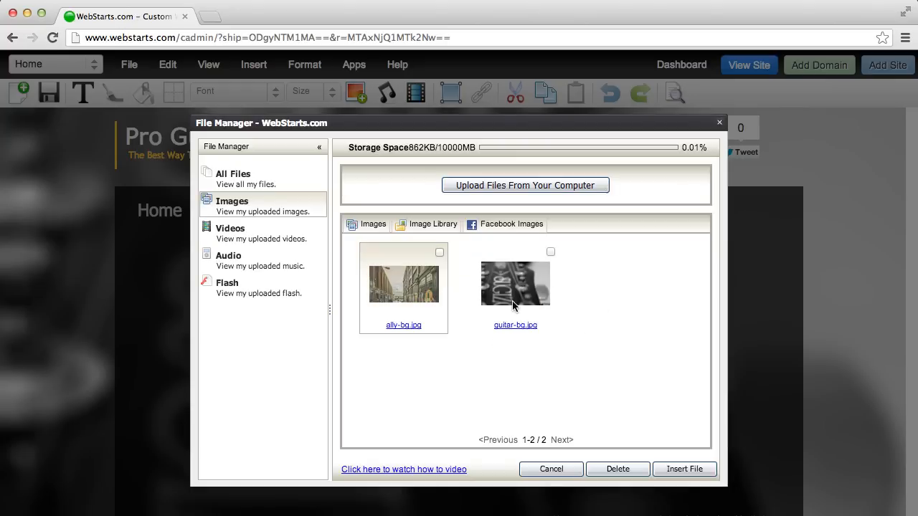
# Step: Upload guitar-lessons.jpg from the Desktop and insert it onto the page
pyautogui.click(524, 185)
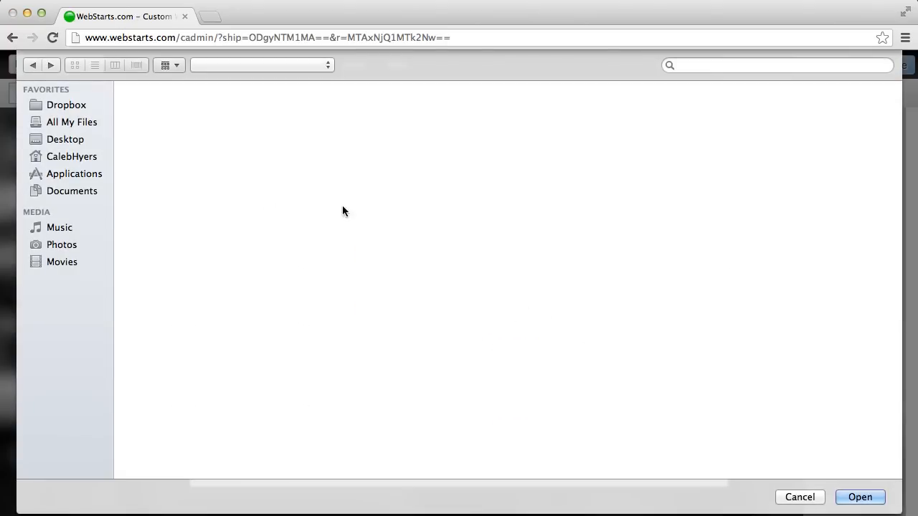
pyautogui.click(95, 65)
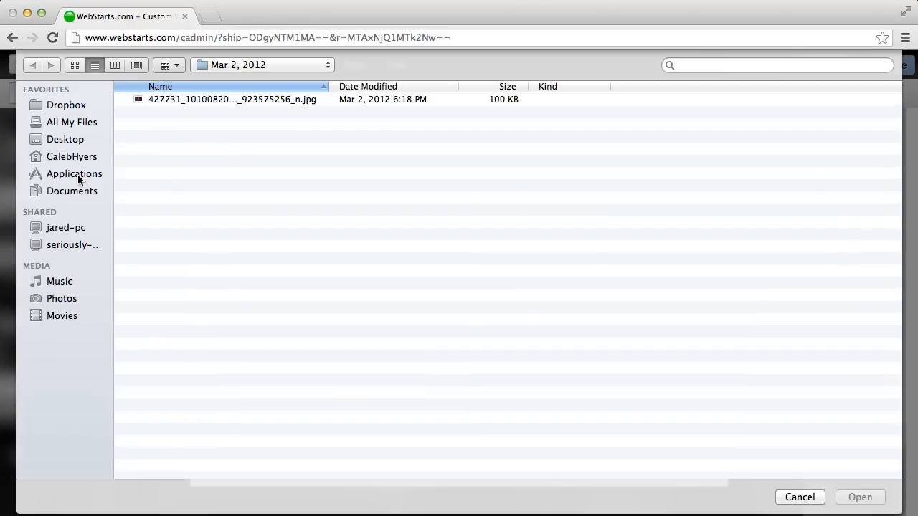
pyautogui.click(66, 139)
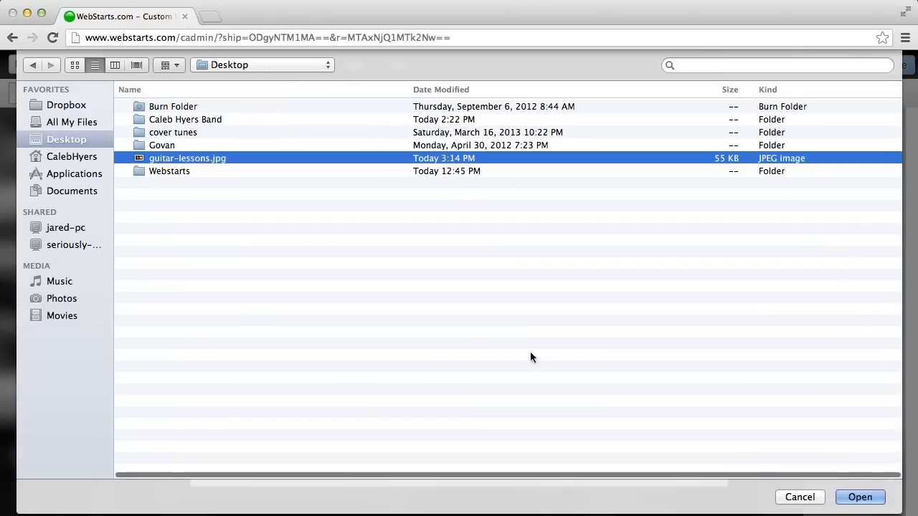
pyautogui.click(861, 496)
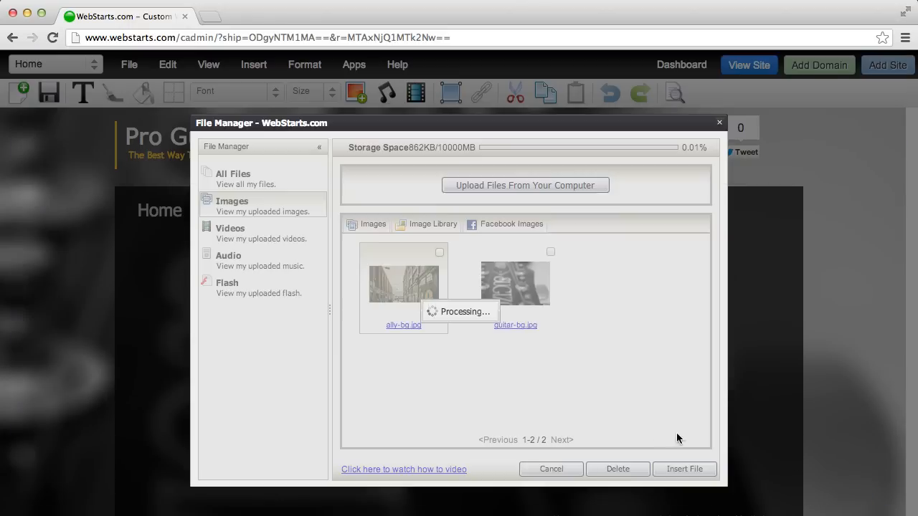
pyautogui.click(684, 469)
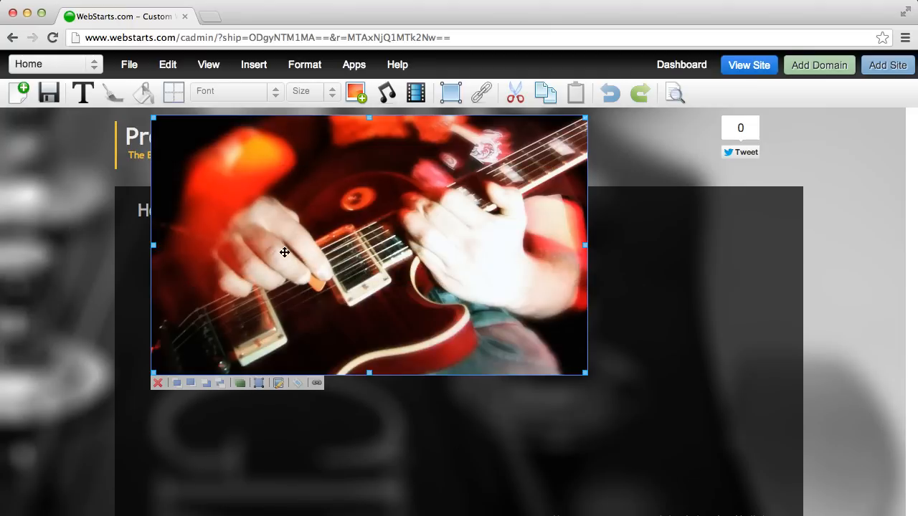
# Step: Move the guitar photo right below the menu and add a text box on its left
pyautogui.moveTo(284, 253); pyautogui.dragTo(654, 428)
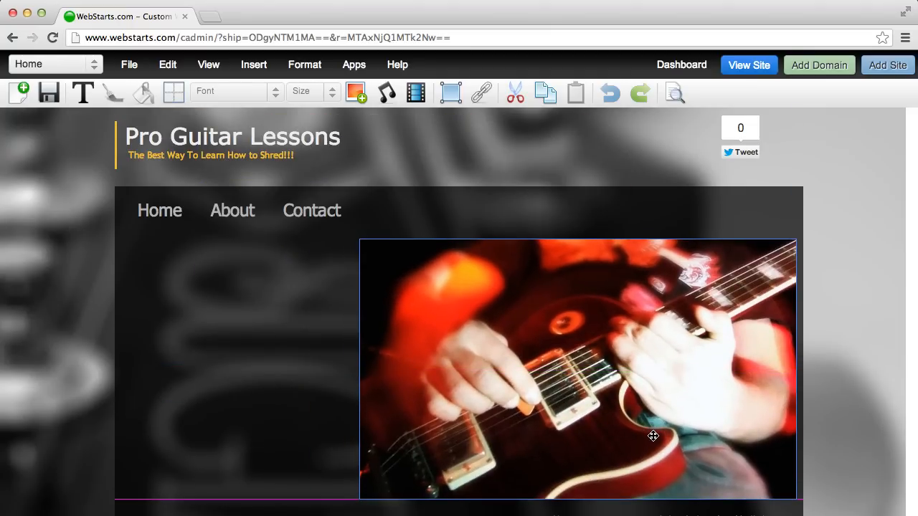
pyautogui.scroll(-3)
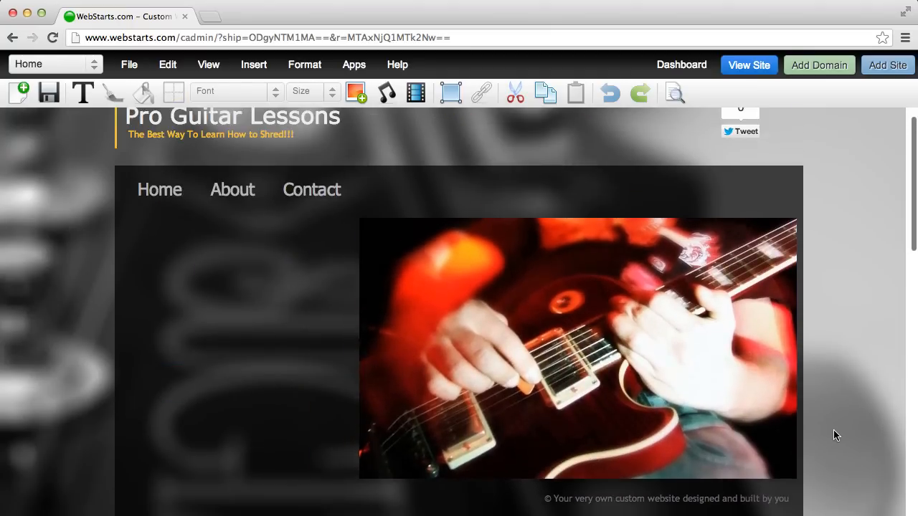
pyautogui.click(574, 348)
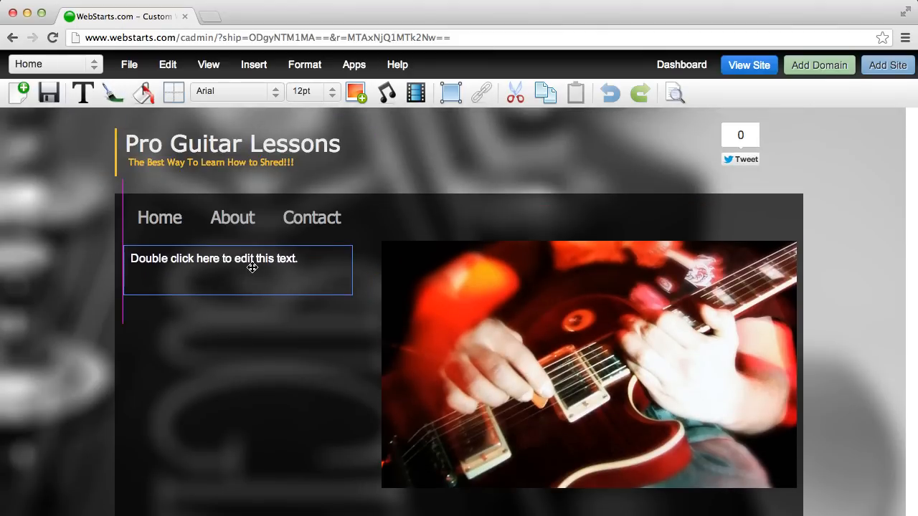
# Step: Begin the intro paragraph: never give up, consistent quality practice is the way
pyautogui.click(238, 271)
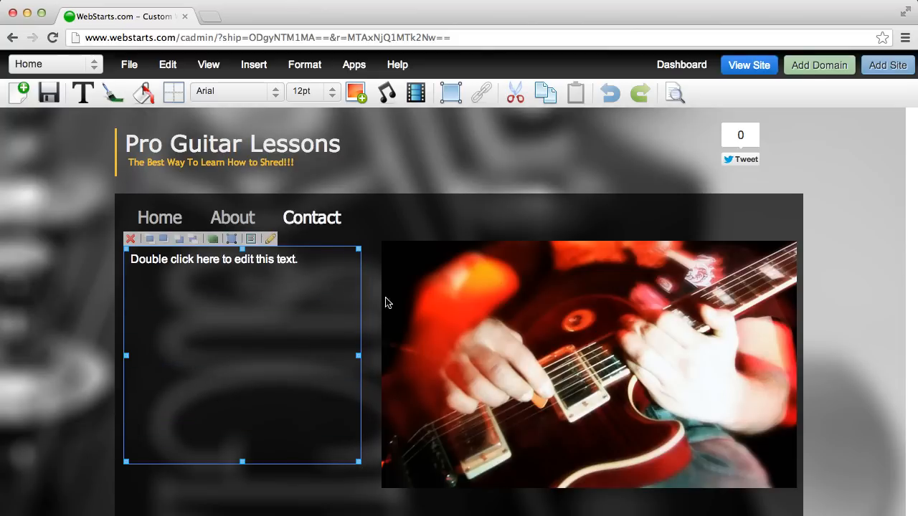
pyautogui.doubleClick(214, 259)
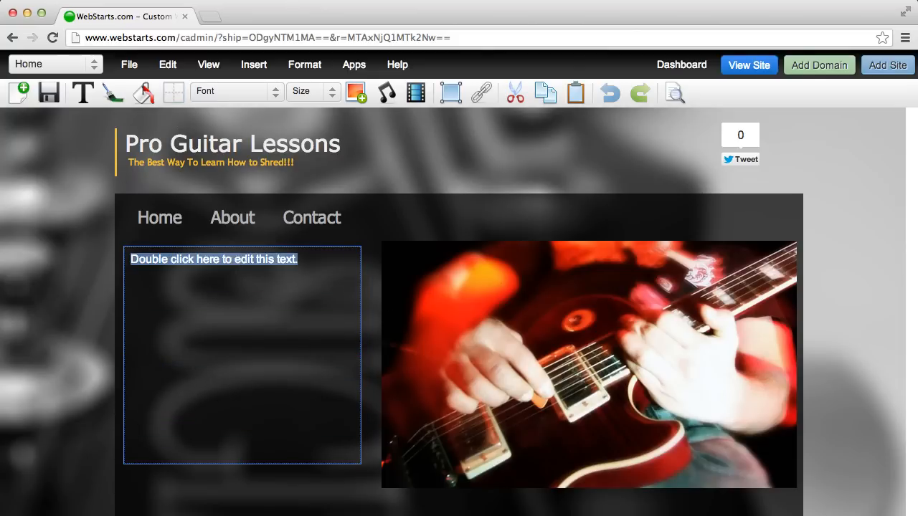
pyautogui.write('The key to learning any in')
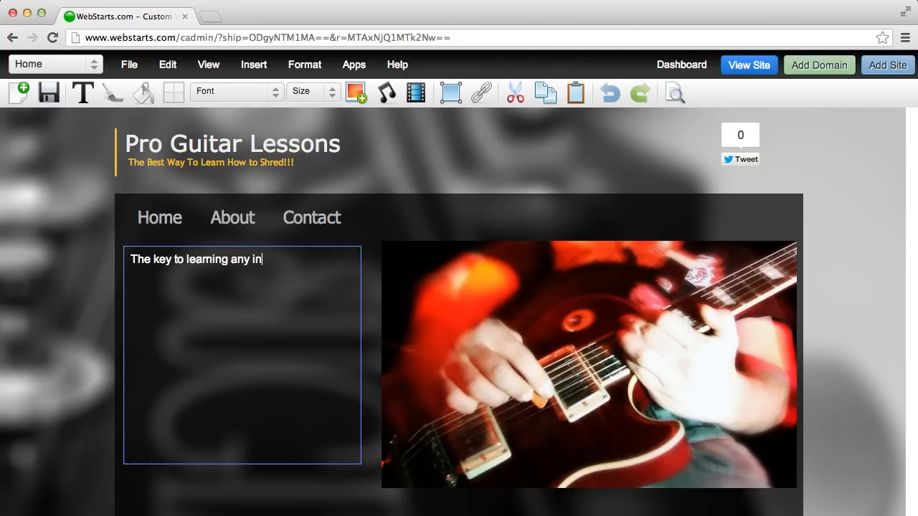
pyautogui.write('strument is to')
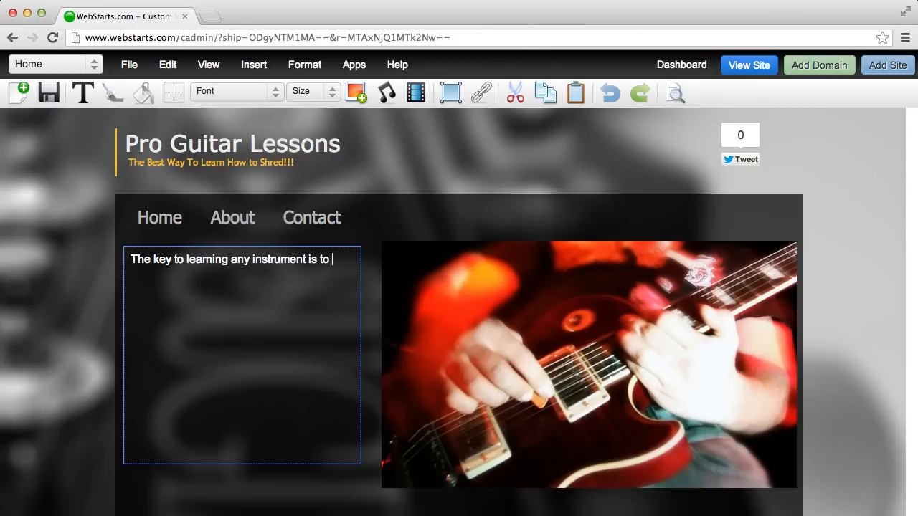
pyautogui.write('never give up.')
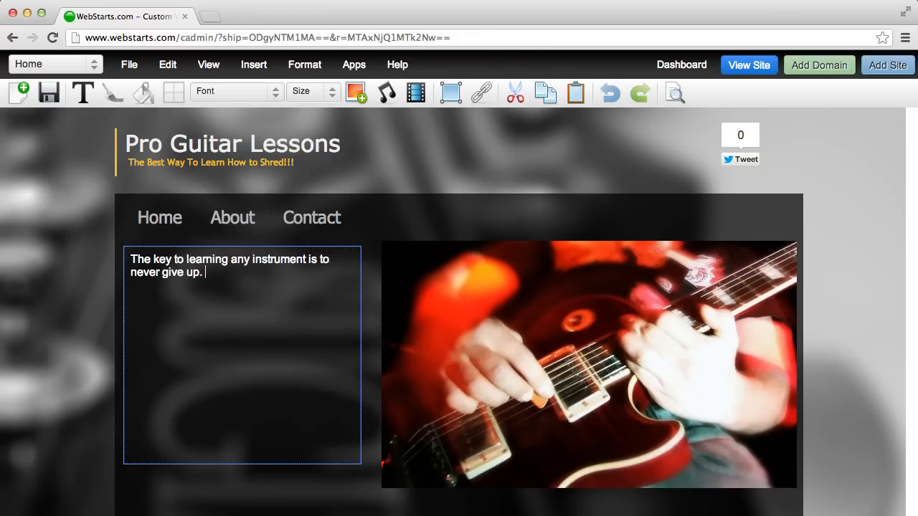
pyautogui.write('Consistent an')
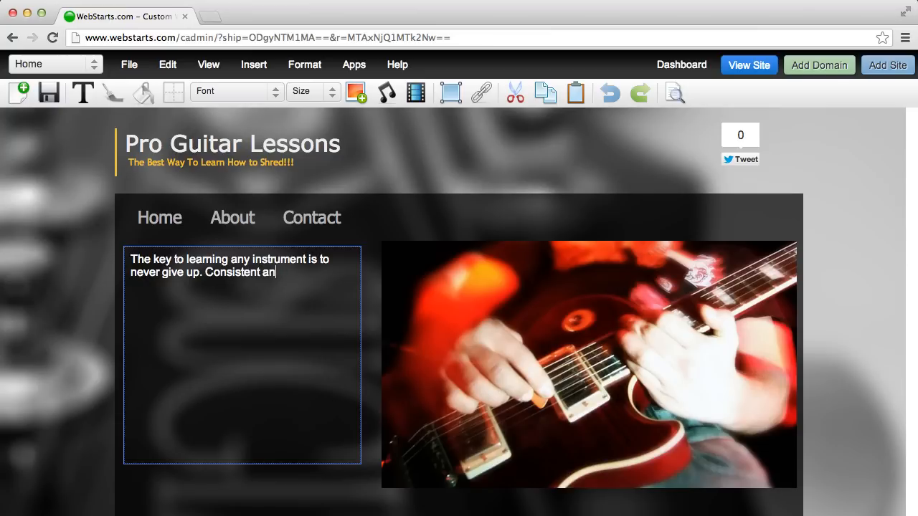
pyautogui.write('d qua')
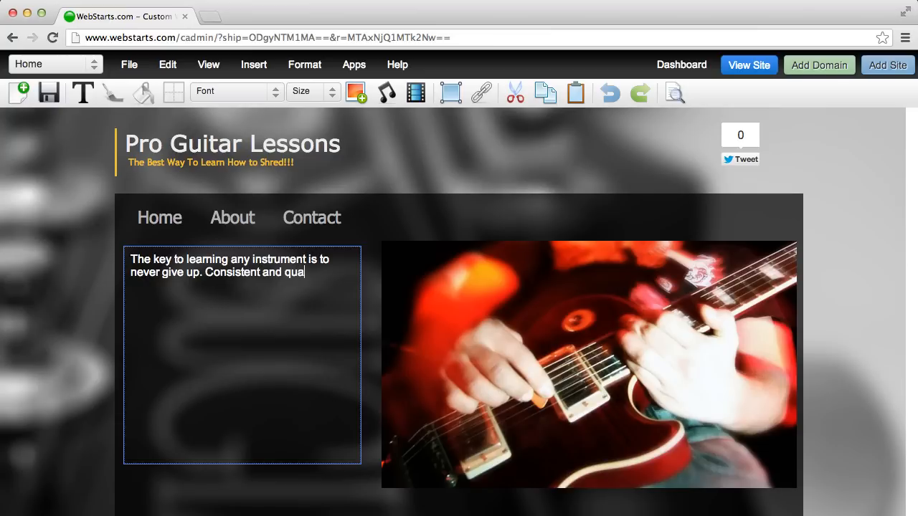
pyautogui.write('lity p')
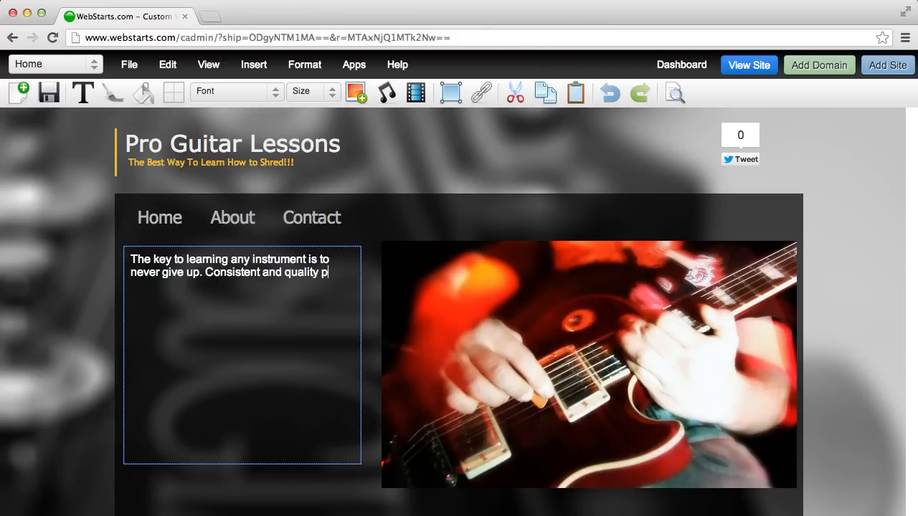
pyautogui.write('practice is the')
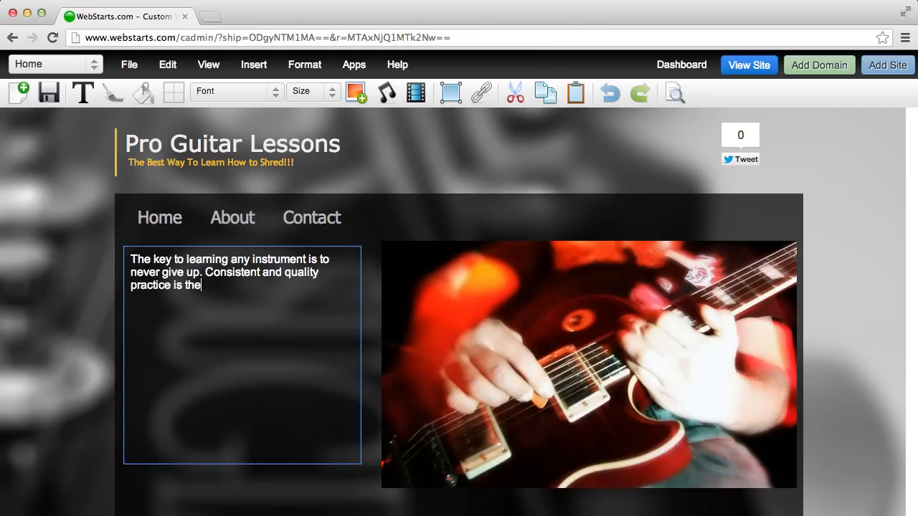
# Step: Finish the paragraph: you will be shredding if you stick with it and follow our steps!
pyautogui.write('way to develop long las')
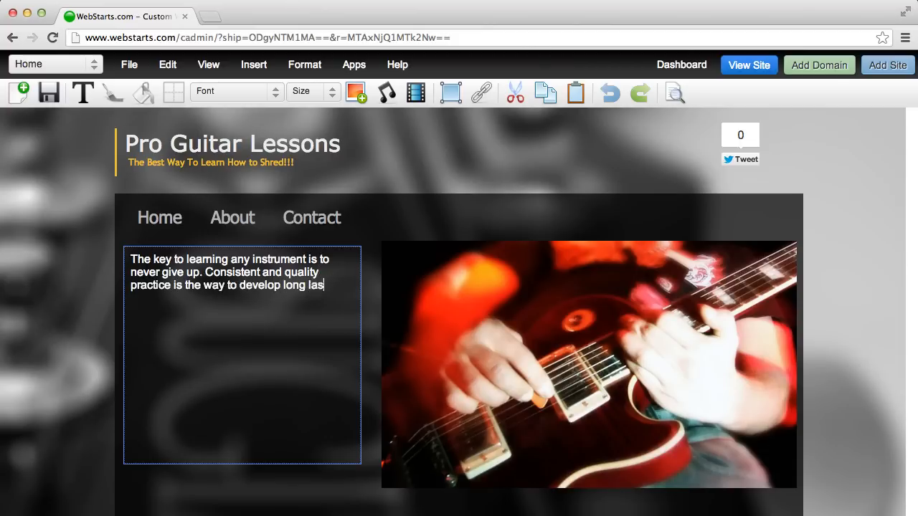
pyautogui.write('ting aba')
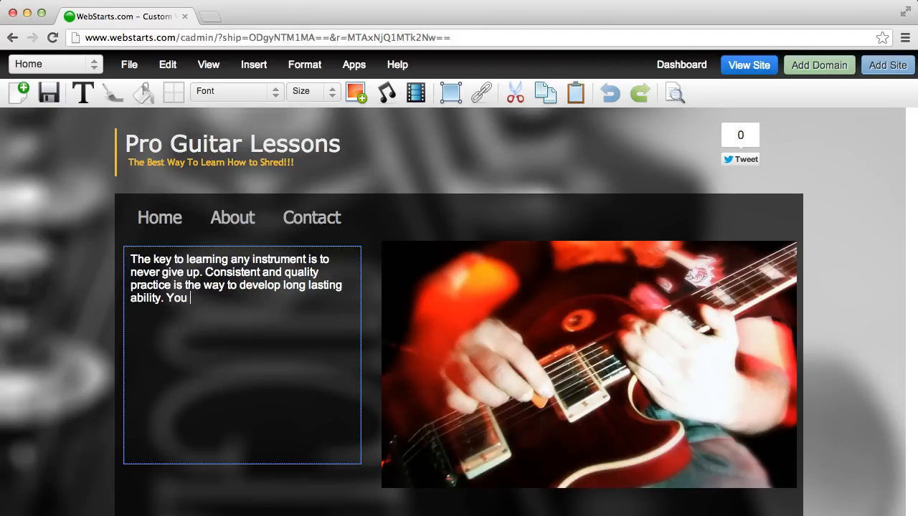
pyautogui.write('will be shredding in no time if')
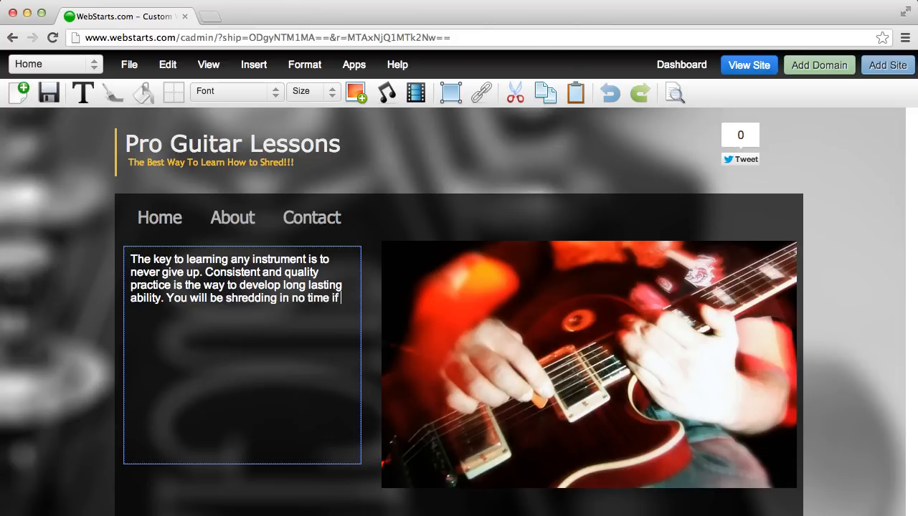
pyautogui.write('you stick woth')
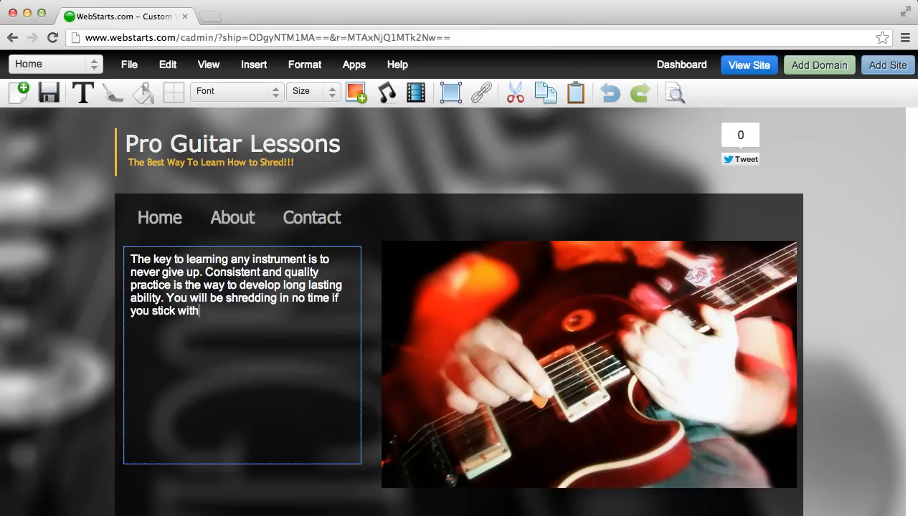
pyautogui.write('is')
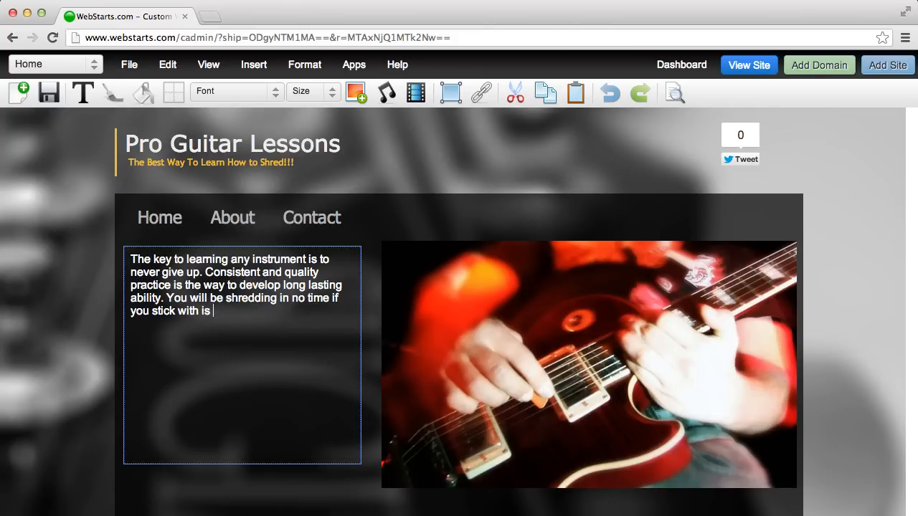
pyautogui.write('t and foll')
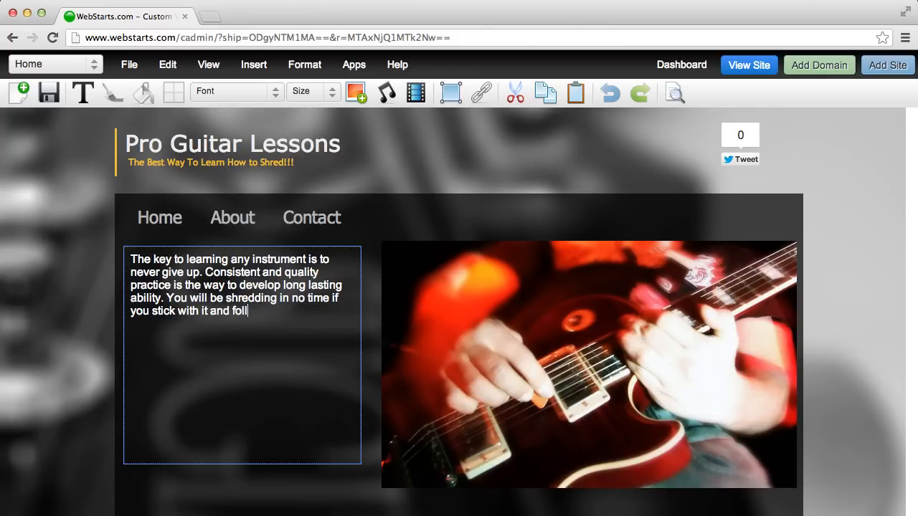
pyautogui.write('ow our steps!')
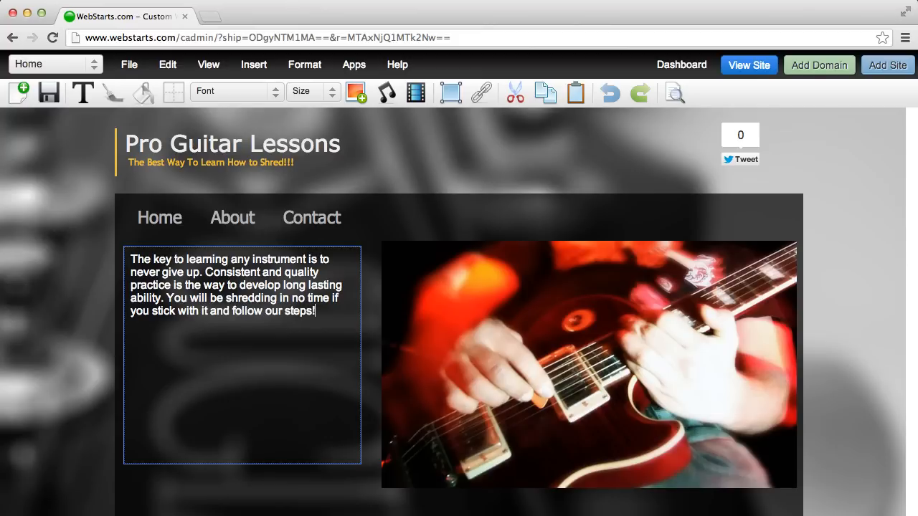
# Step: Resize the intro text box wider and shorter so the paragraph wraps on fewer lines
pyautogui.click(242, 359)
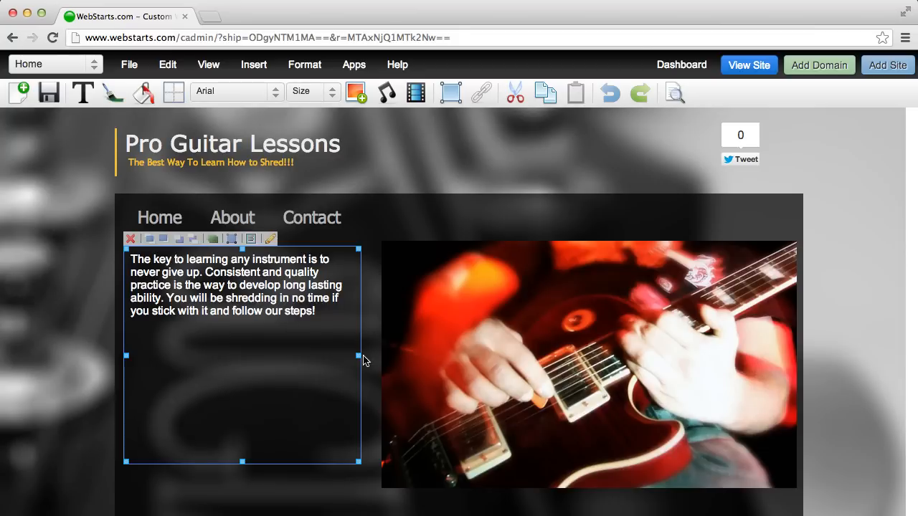
pyautogui.moveTo(358, 358); pyautogui.dragTo(370, 358)
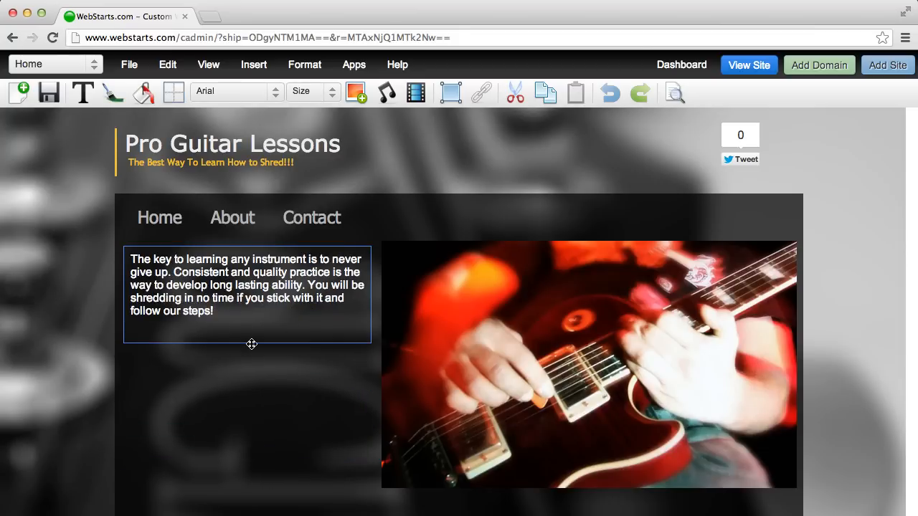
pyautogui.click(252, 344)
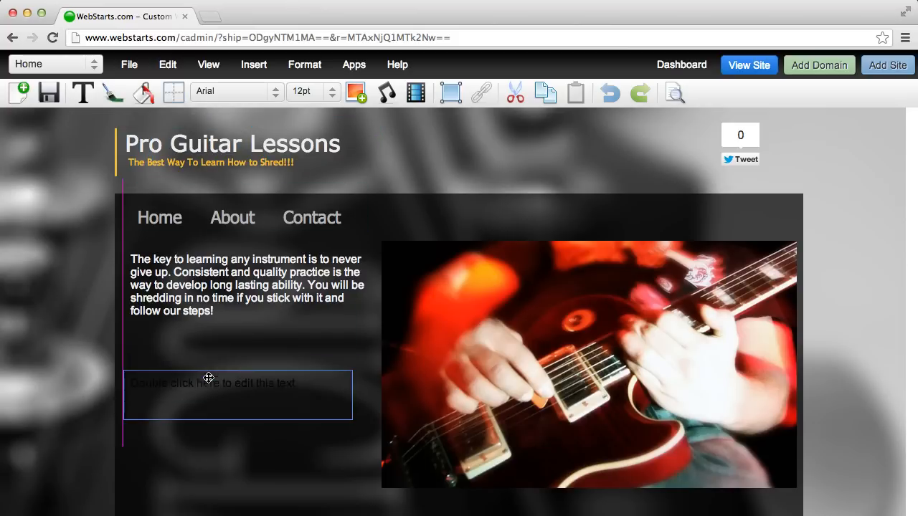
# Step: Enter 'Click Here to learn more or fill out the form below to receive one lesson FREE!'
pyautogui.click(111, 93)
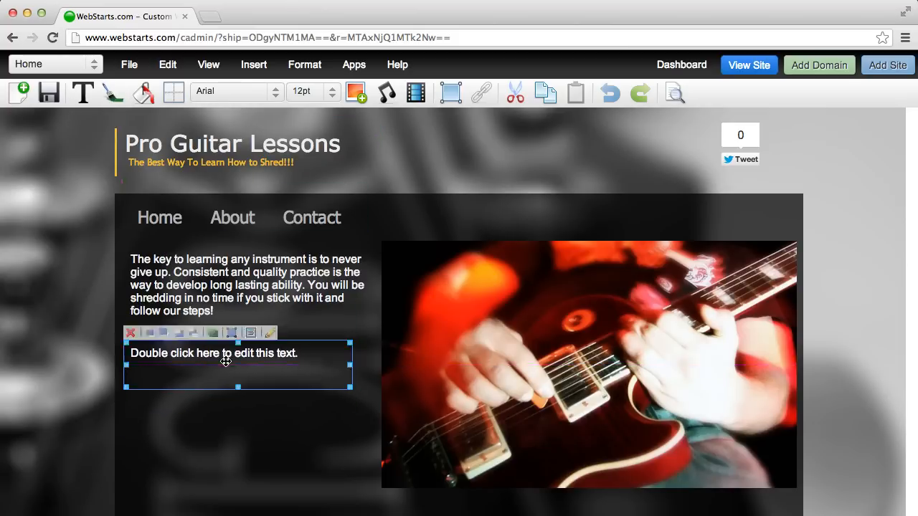
pyautogui.write('Click Here to lea')
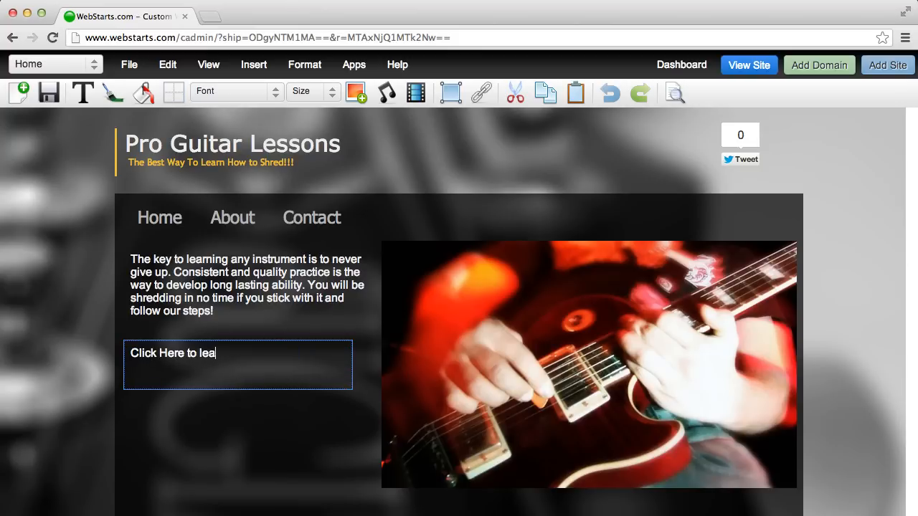
pyautogui.write('rn more or fill out the')
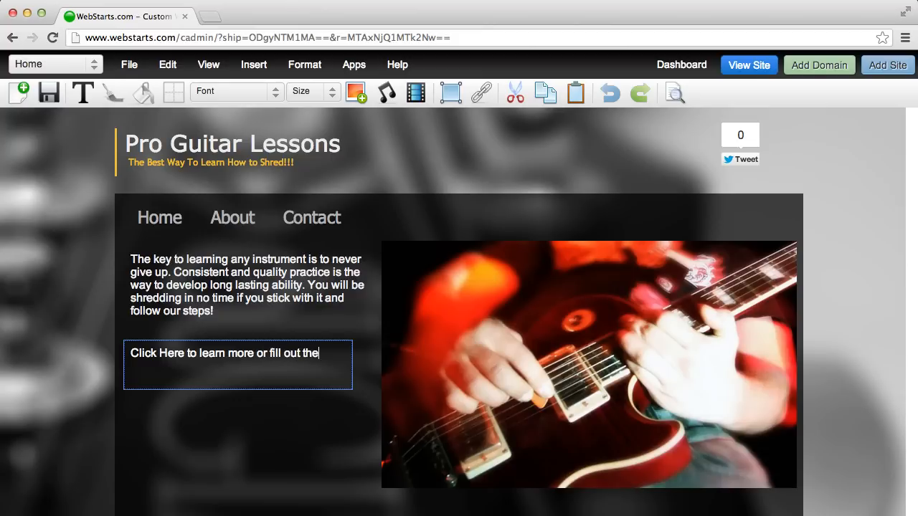
pyautogui.write('form below')
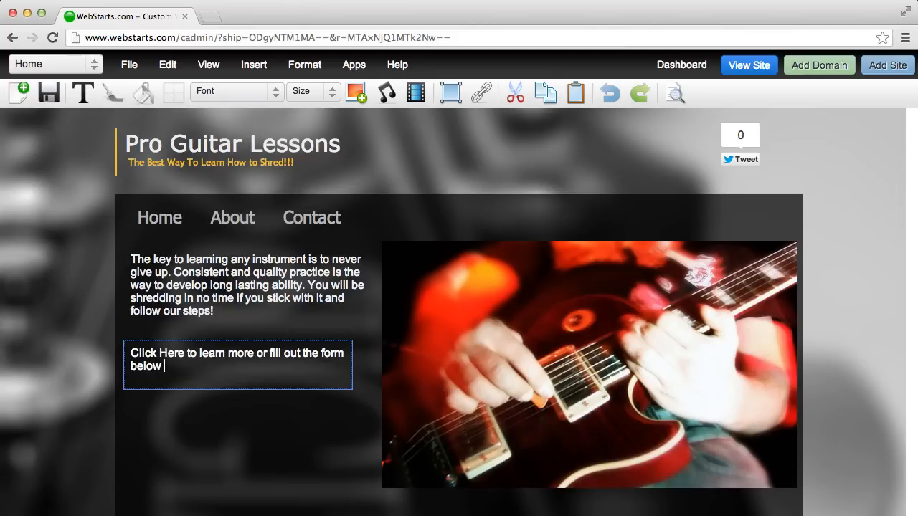
pyautogui.write('to')
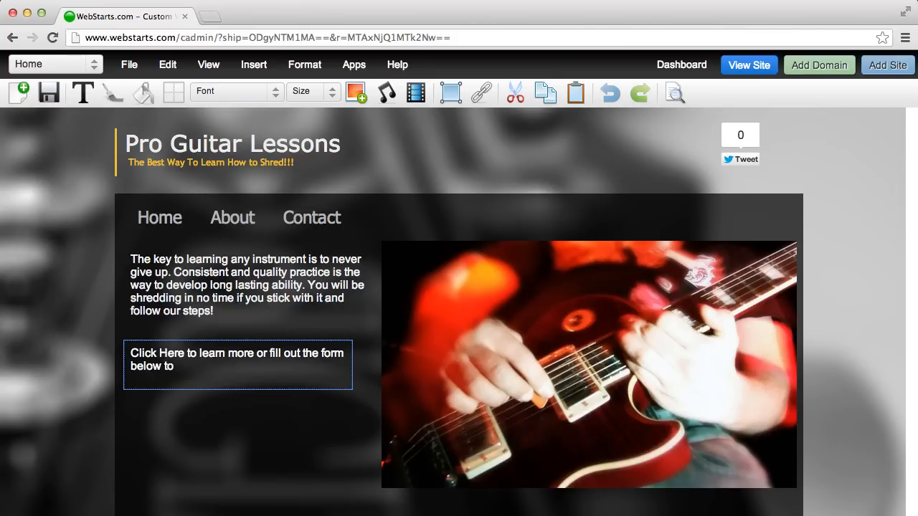
pyautogui.write('receive out')
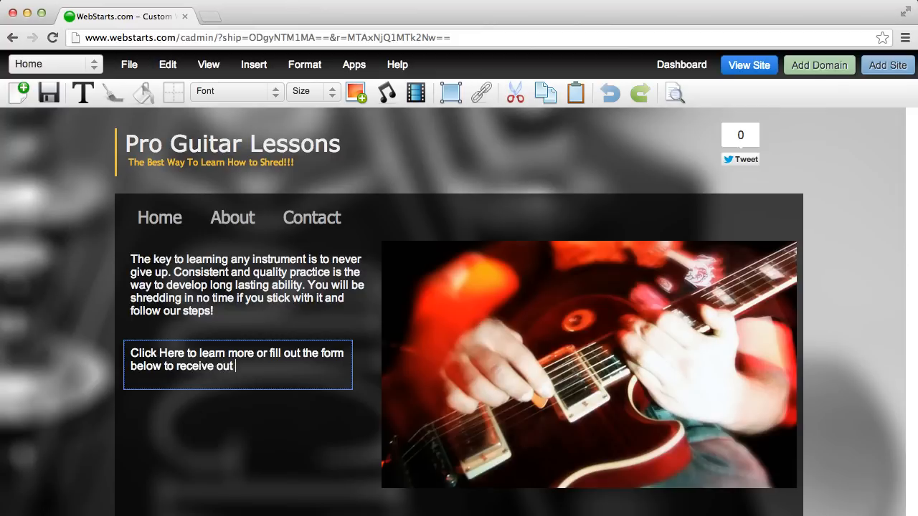
pyautogui.write('one free')
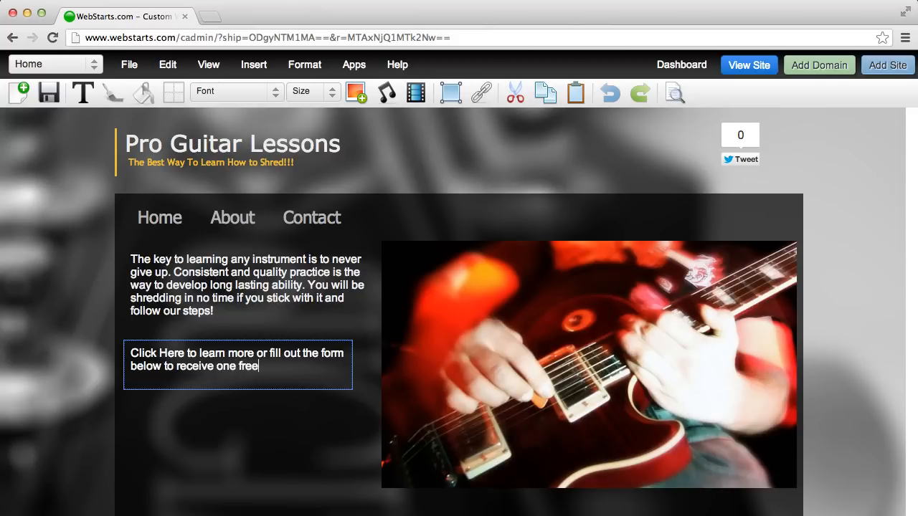
pyautogui.press('backspace')
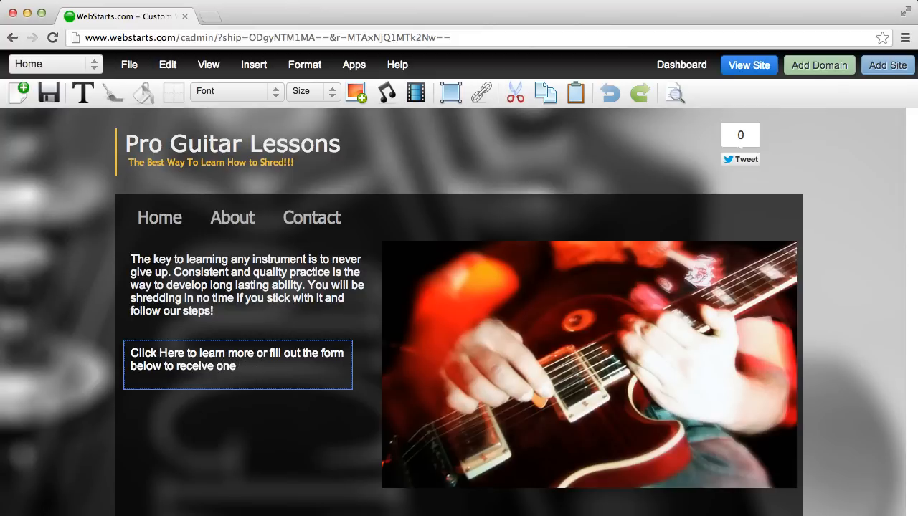
pyautogui.write('lesson FR')
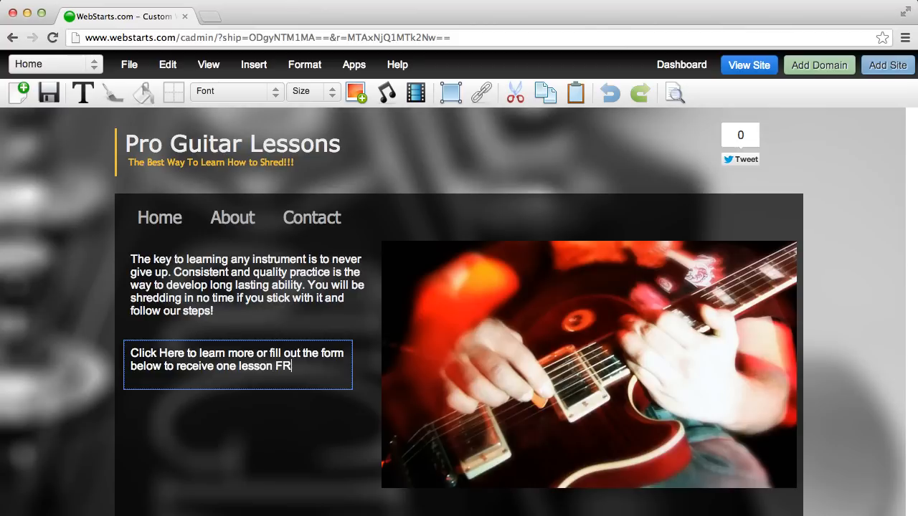
pyautogui.write('EE!')
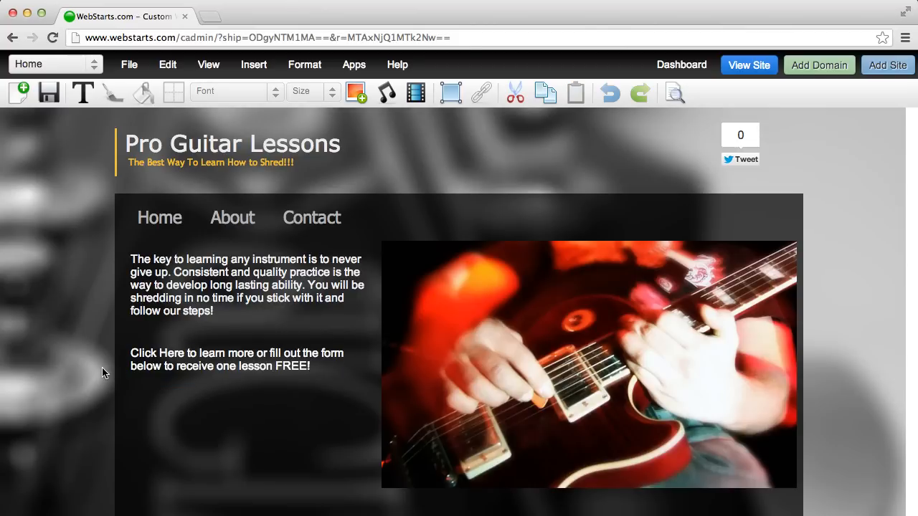
pyautogui.click(236, 359)
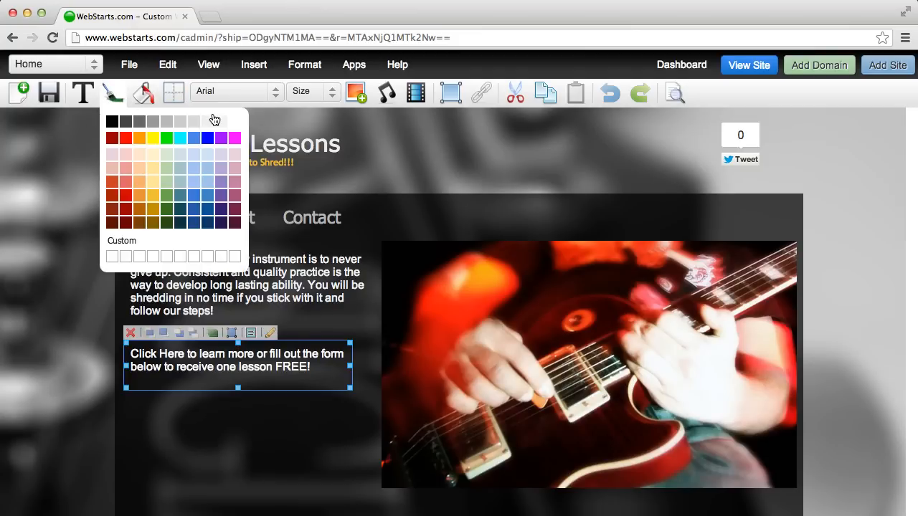
# Step: Colour the call-to-action box from the palette and bring up the add-on apps list
pyautogui.click(97, 349)
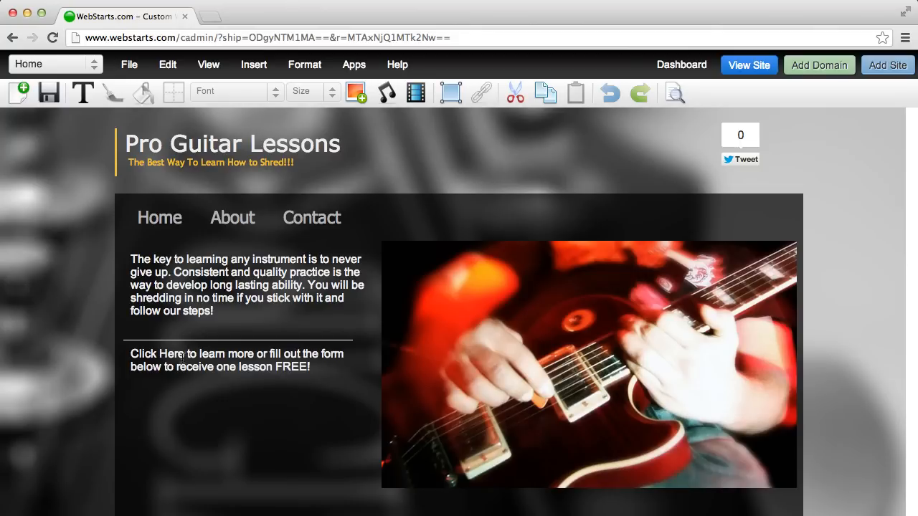
pyautogui.click(353, 64)
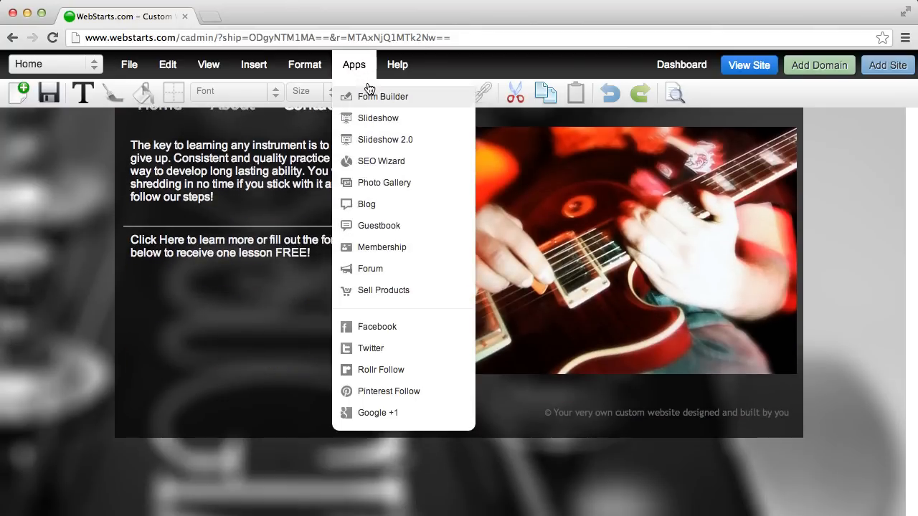
# Step: Create a Form Builder lead form with name fields and a required Email Address field
pyautogui.click(383, 96)
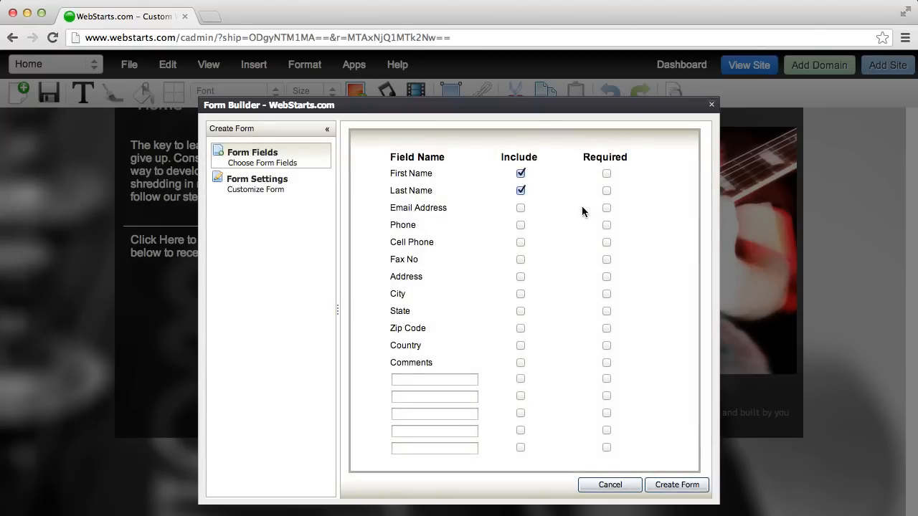
pyautogui.click(676, 484)
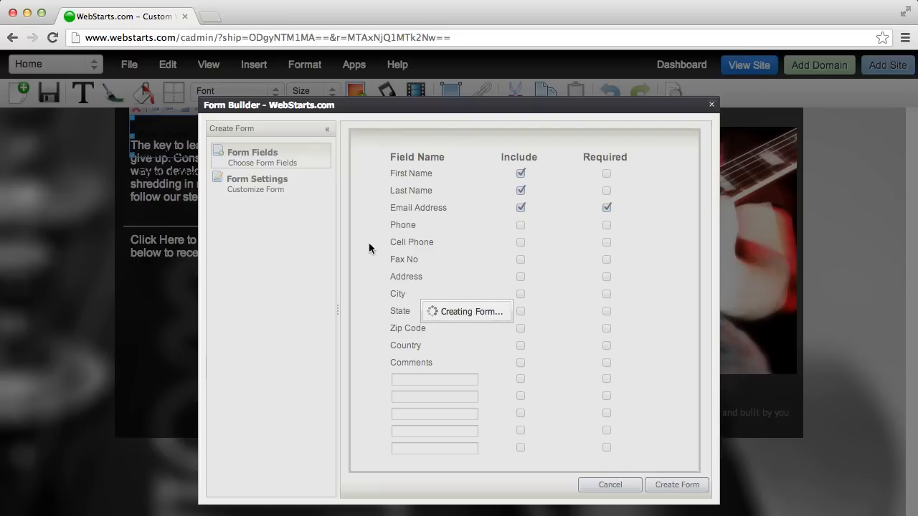
pyautogui.click(675, 484)
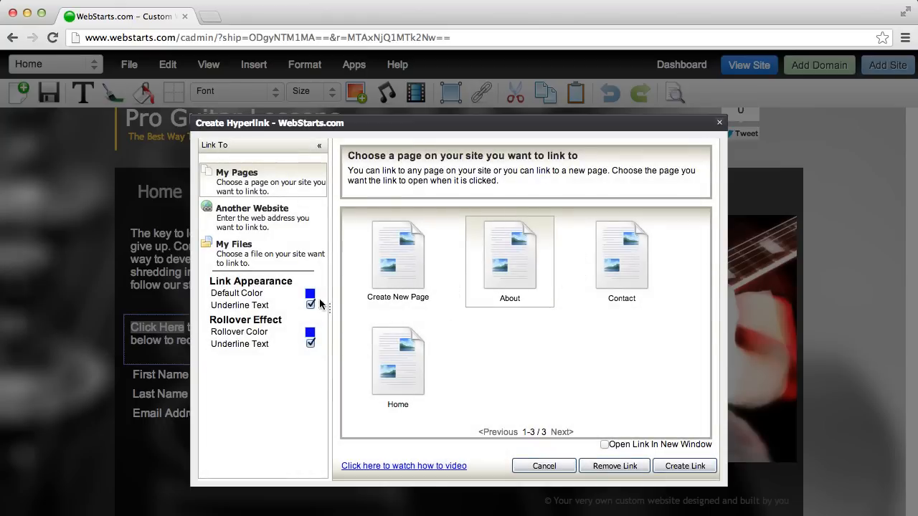
# Step: Link the call-to-action to the About page with no underline and default white colour
pyautogui.click(310, 293)
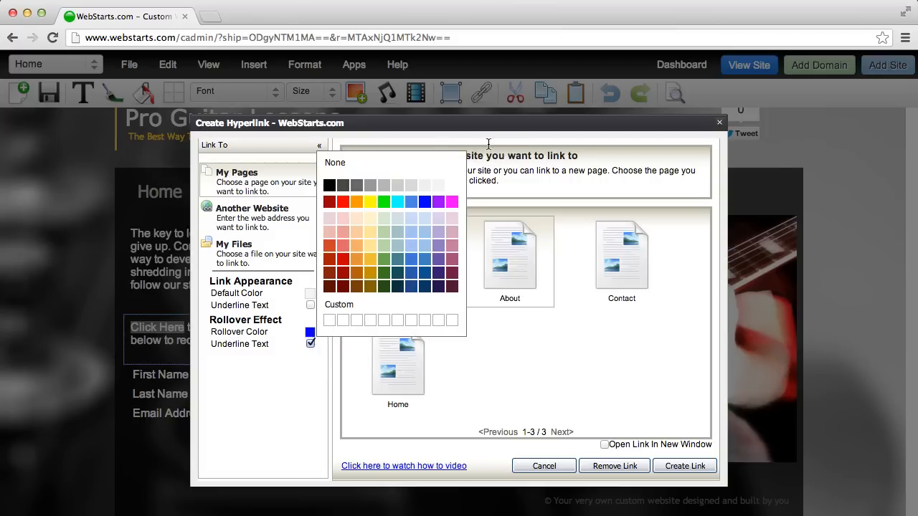
pyautogui.click(544, 465)
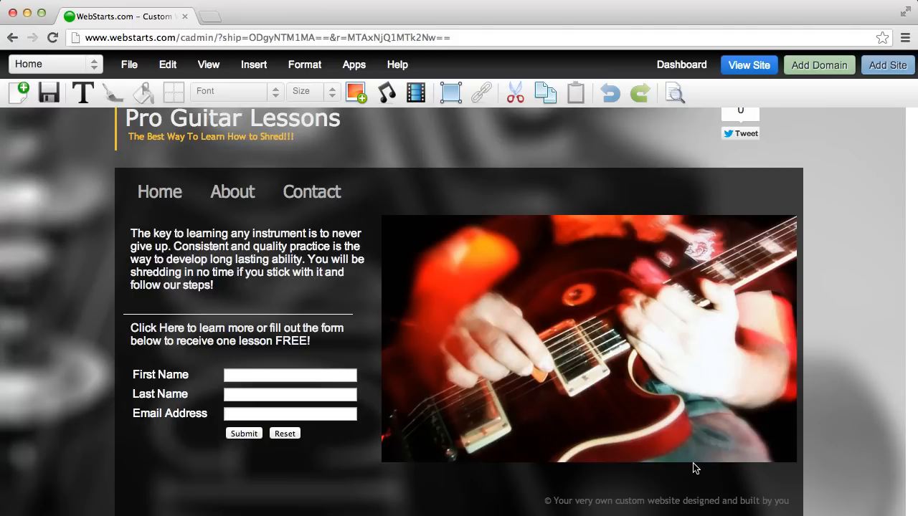
pyautogui.moveTo(49, 94)
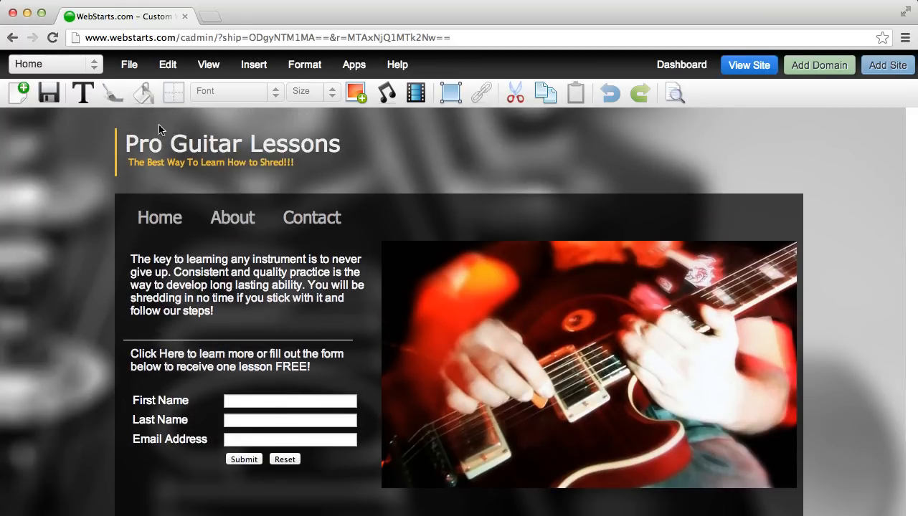
pyautogui.click(83, 92)
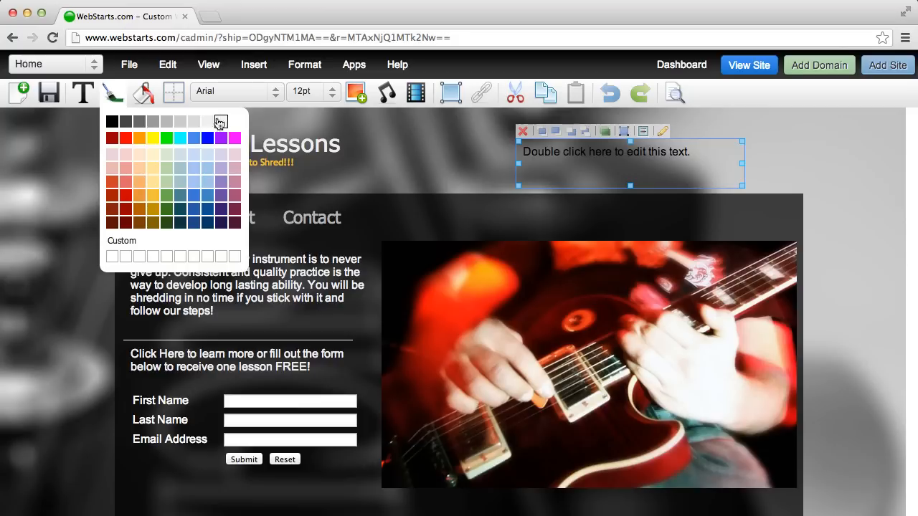
pyautogui.write('C')
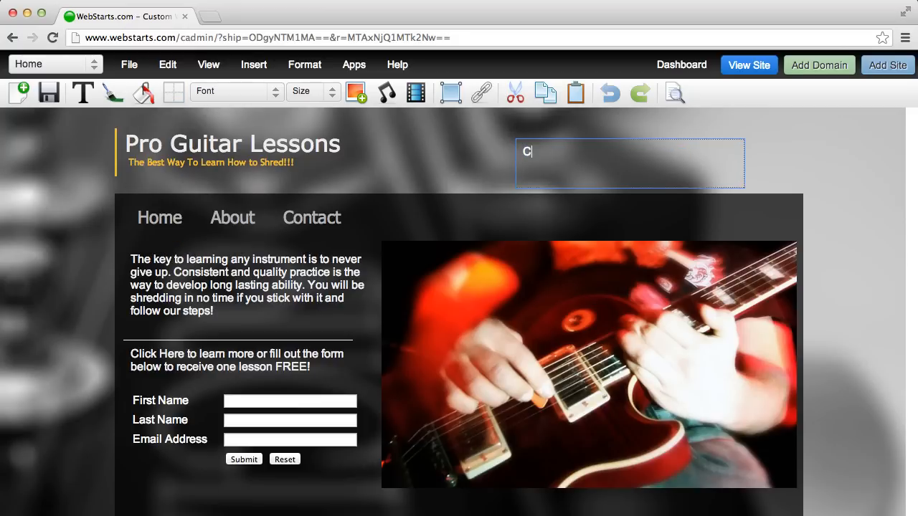
pyautogui.write('ALL TODAY!')
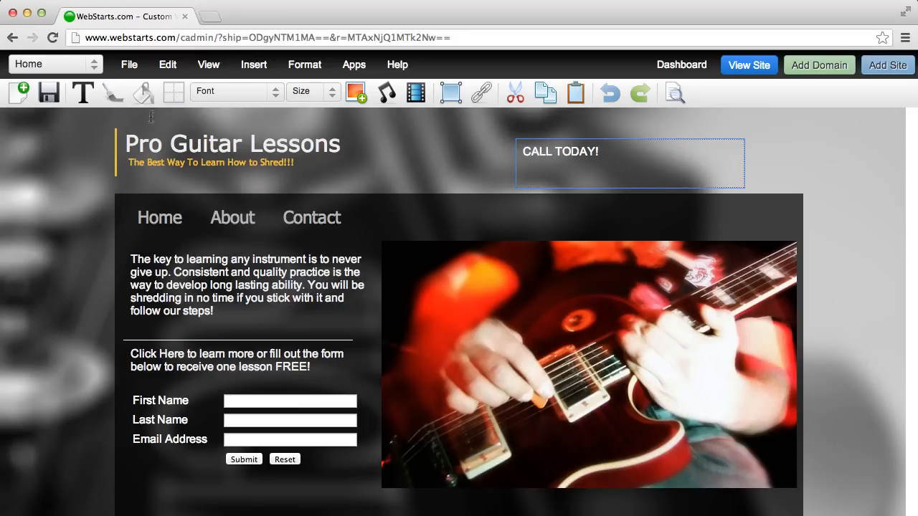
pyautogui.write('111-1')
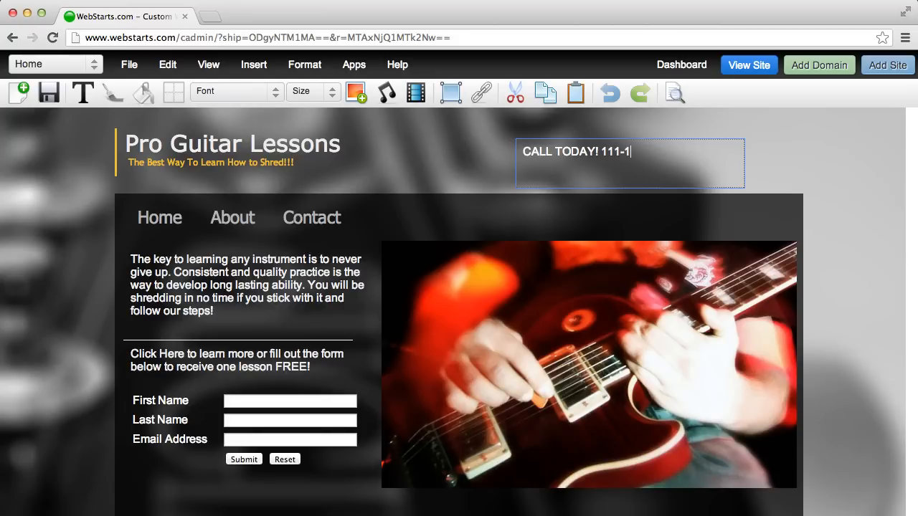
pyautogui.write('11-1111')
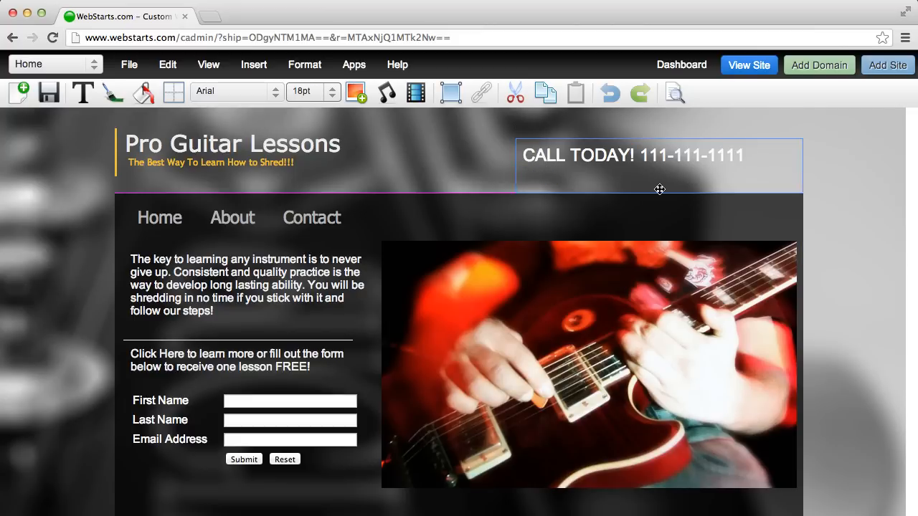
pyautogui.moveTo(660, 189); pyautogui.dragTo(673, 155)
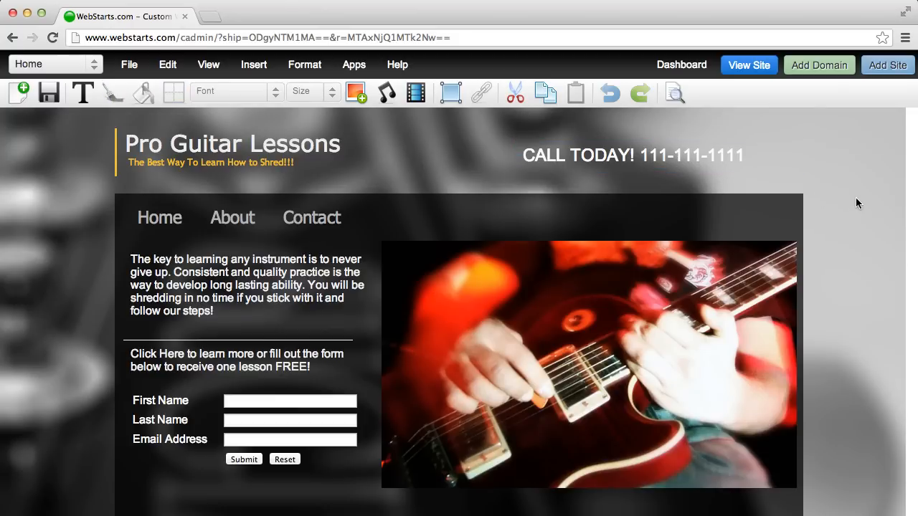
# Step: Bold the header phone text, then unbold the phone number digits so only CALL TODAY! is bold
pyautogui.click(304, 65)
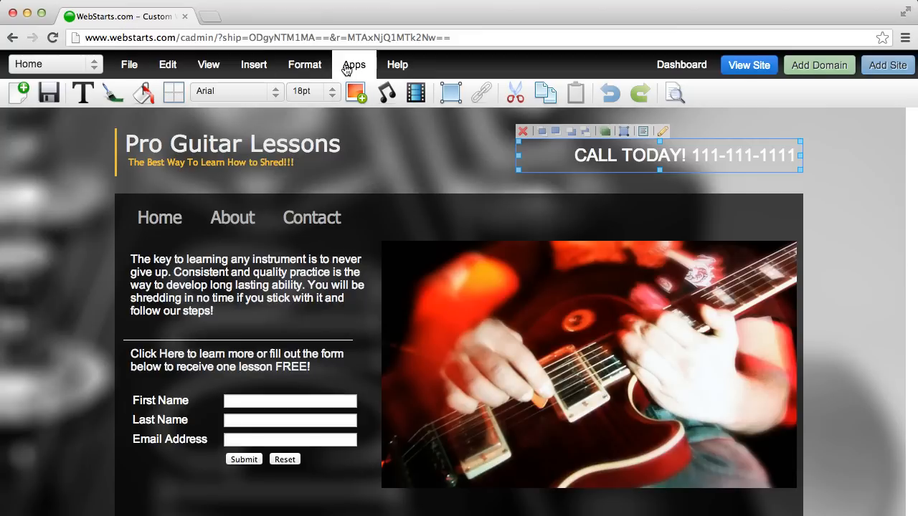
pyautogui.click(304, 64)
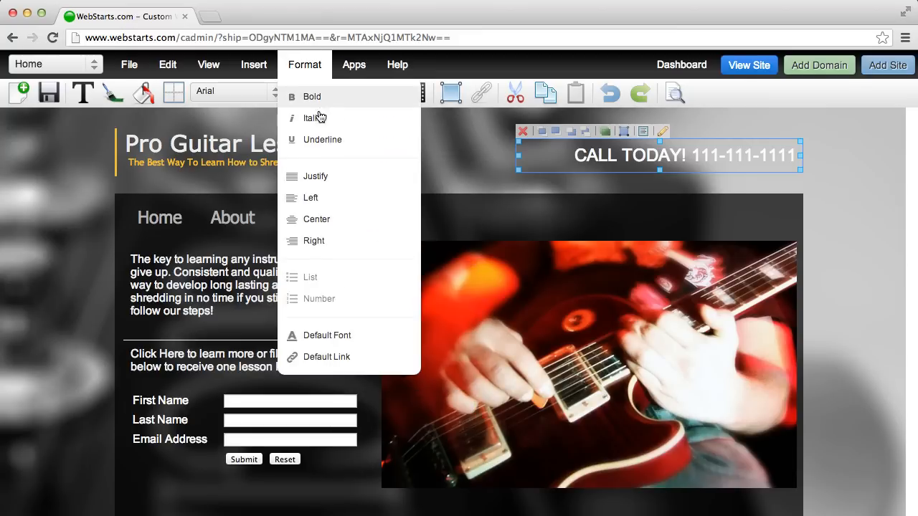
pyautogui.click(645, 142)
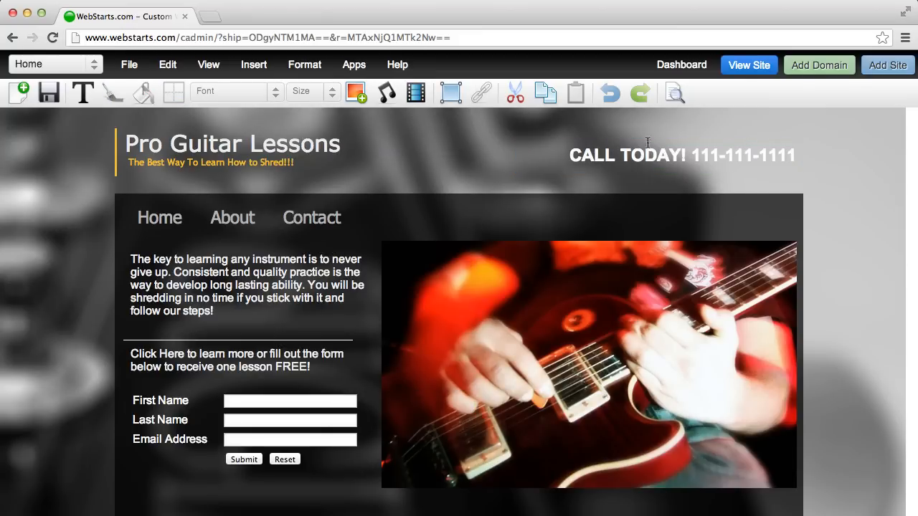
pyautogui.doubleClick(742, 155)
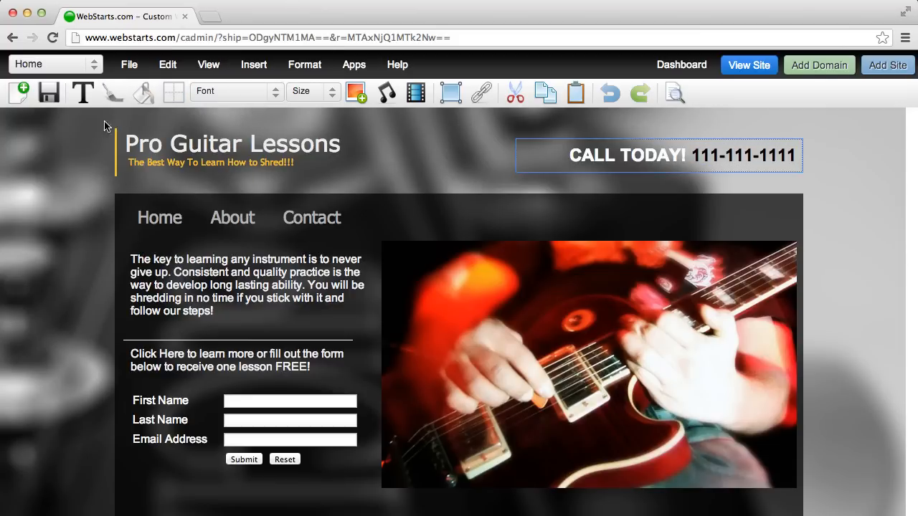
pyautogui.click(49, 92)
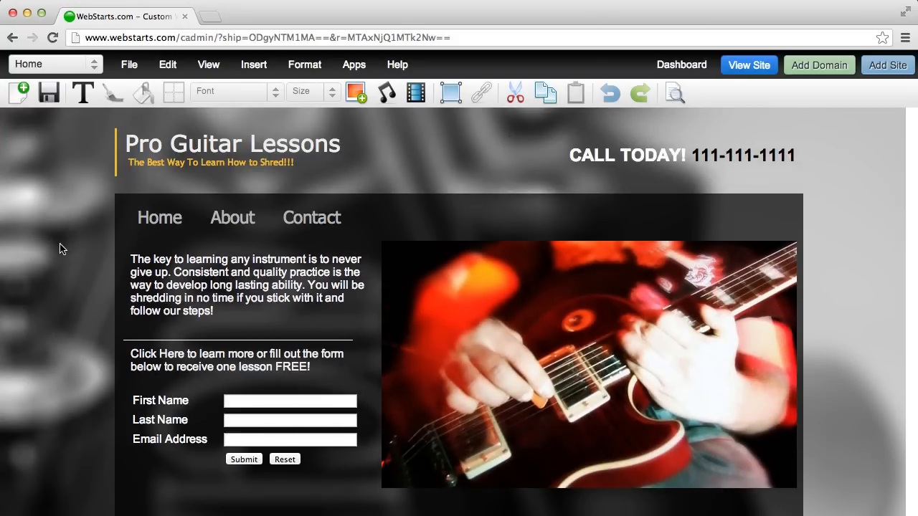
pyautogui.scroll(-3)
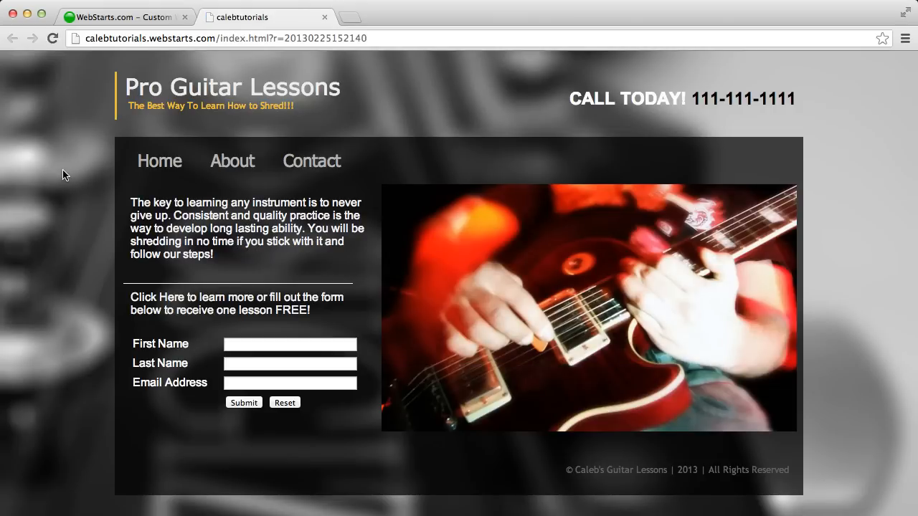
pyautogui.moveTo(852, 172)
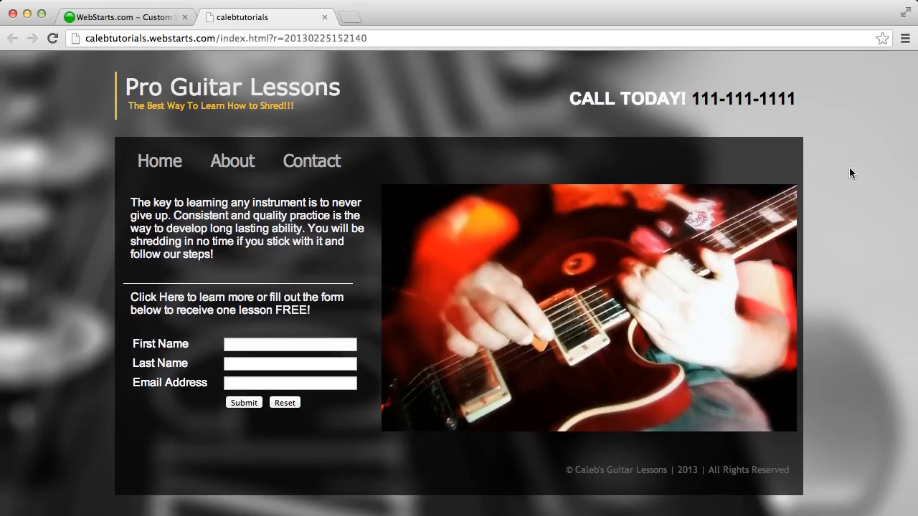